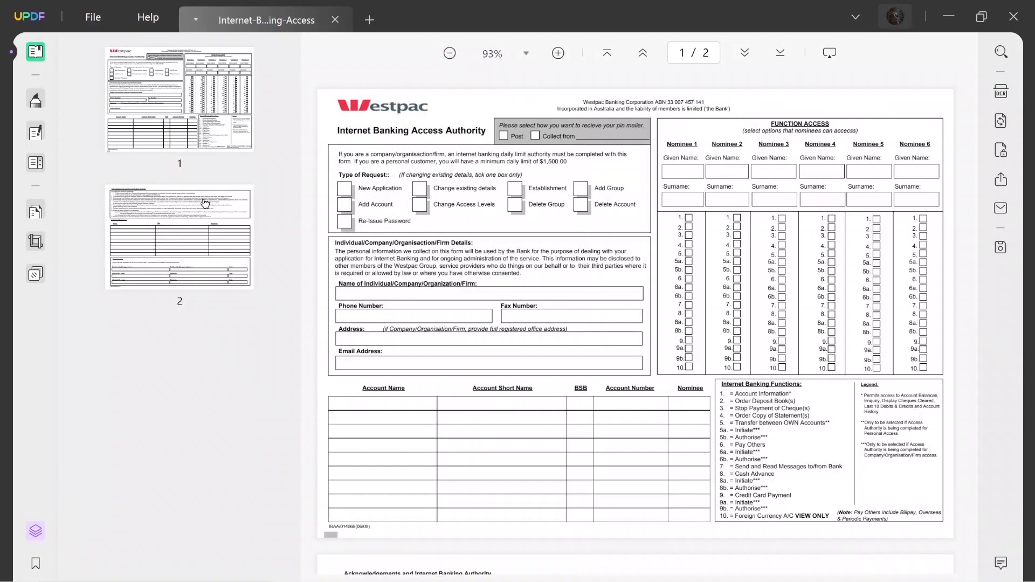
{"action": "mouse_move", "coordinate": [36, 163]}
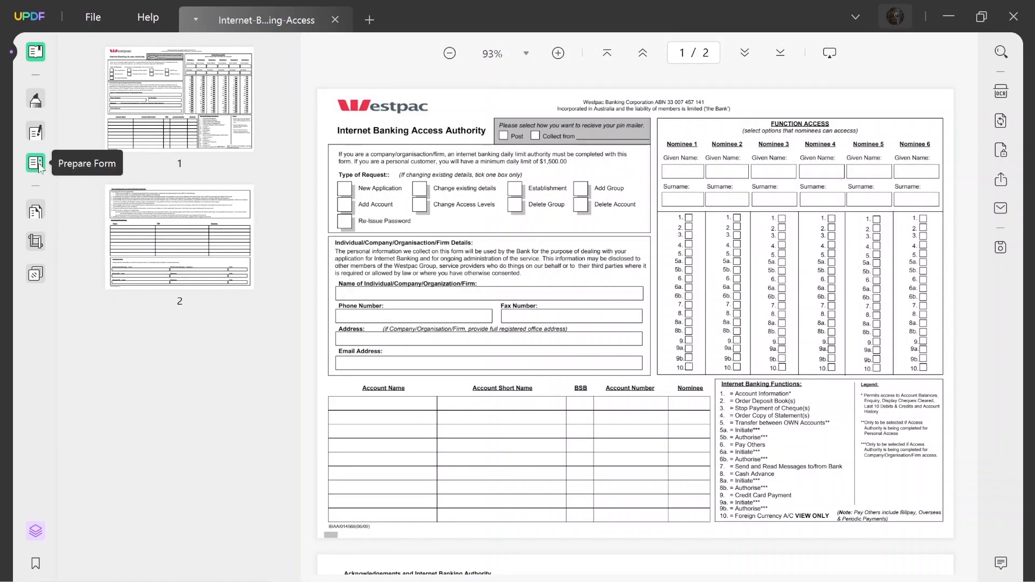
Run Form Field Recognition from Prepare Form so all boxes and checkboxes become fillable fields
{"action": "left_click", "coordinate": [35, 163]}
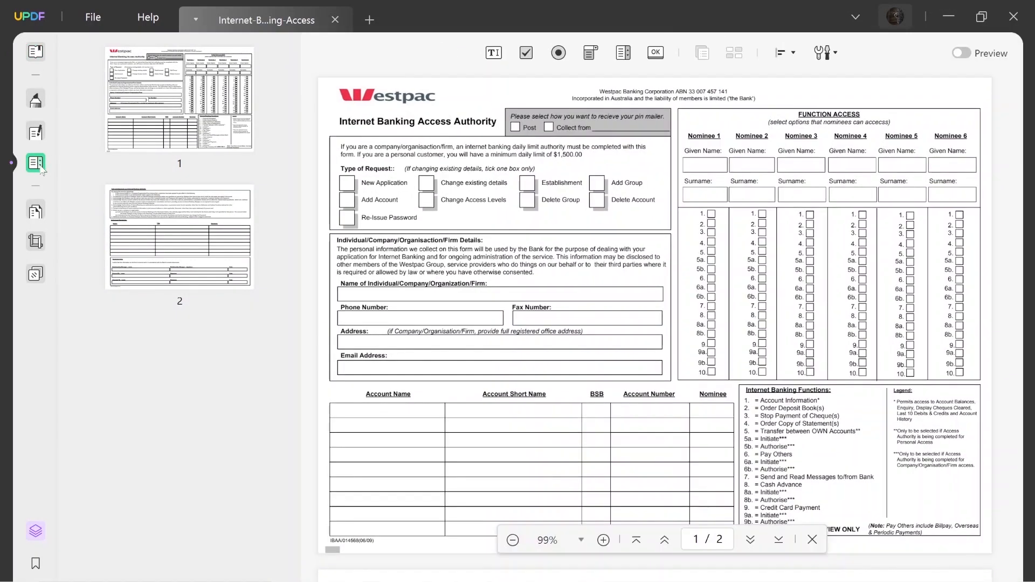
{"action": "mouse_move", "coordinate": [843, 60]}
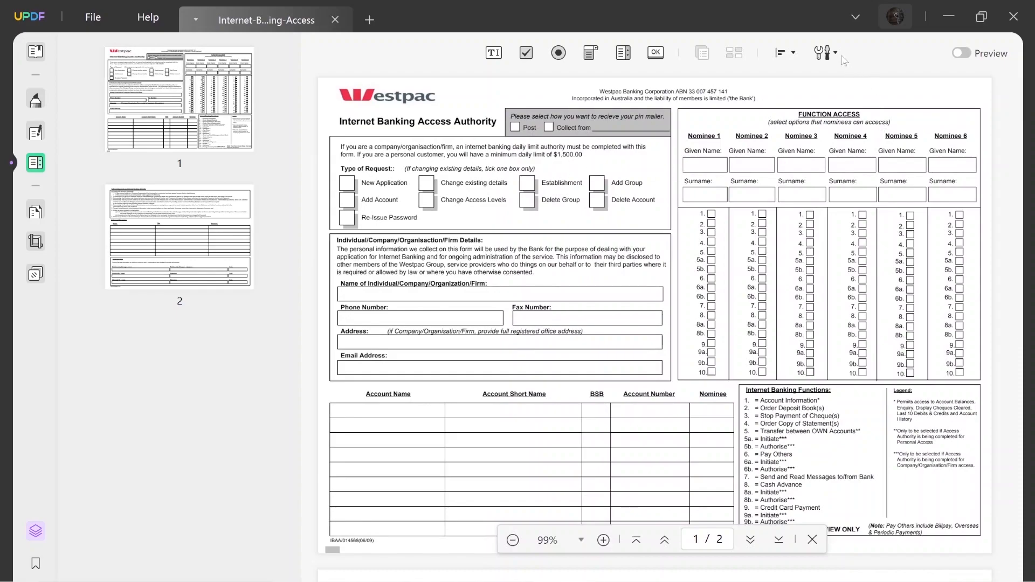
{"action": "left_click", "coordinate": [820, 53]}
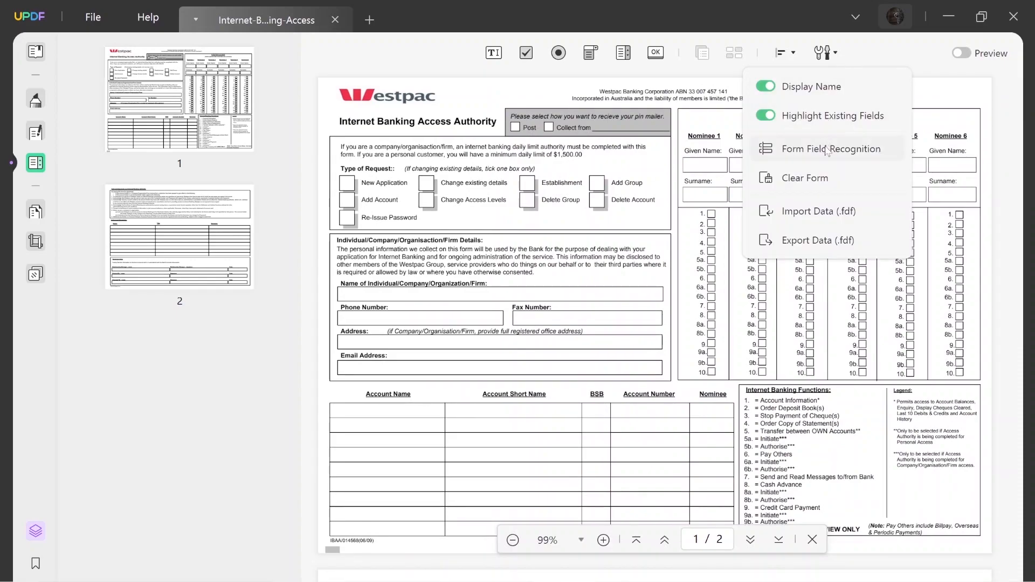
{"action": "left_click", "coordinate": [804, 178]}
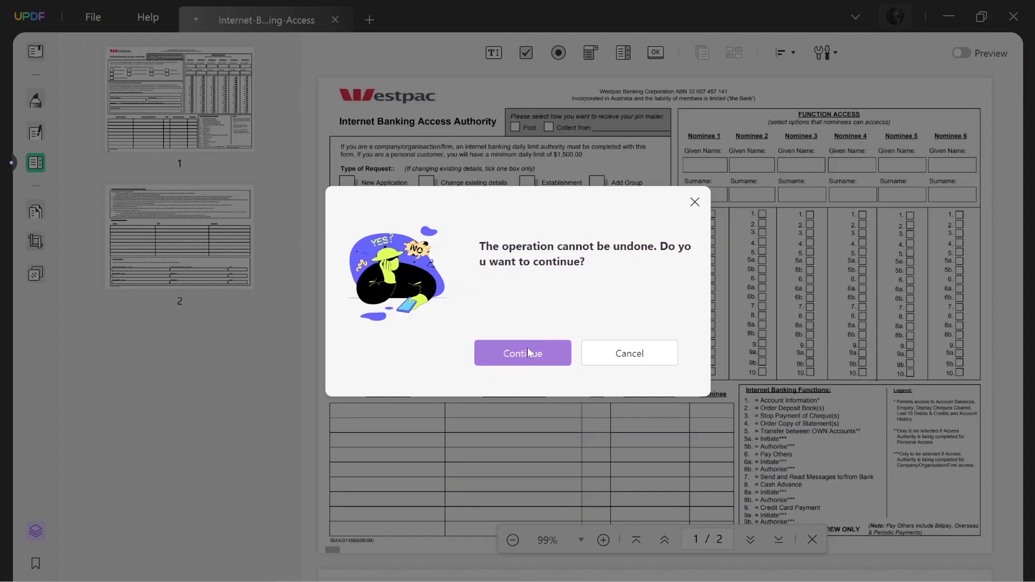
{"action": "left_click", "coordinate": [521, 354]}
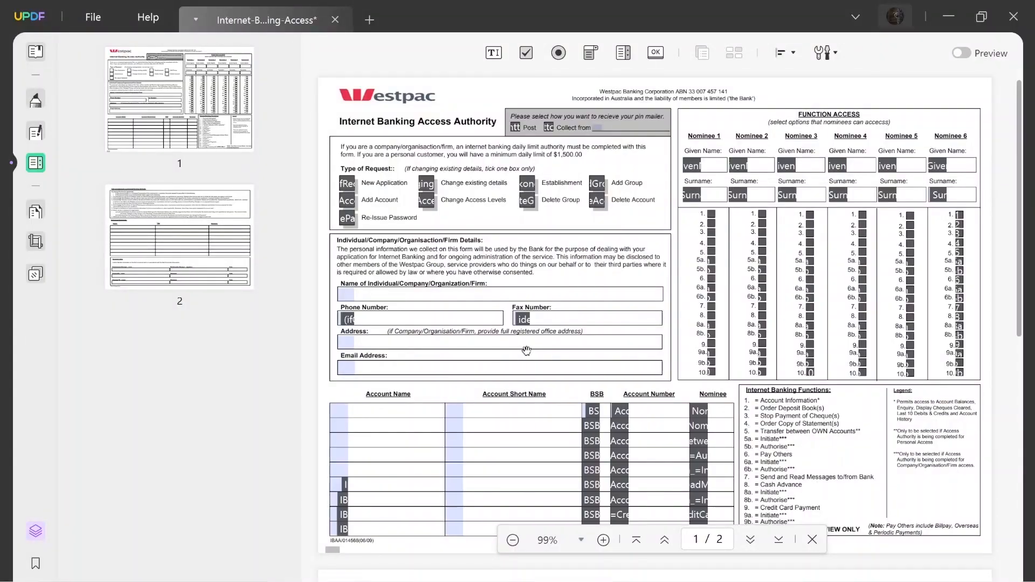